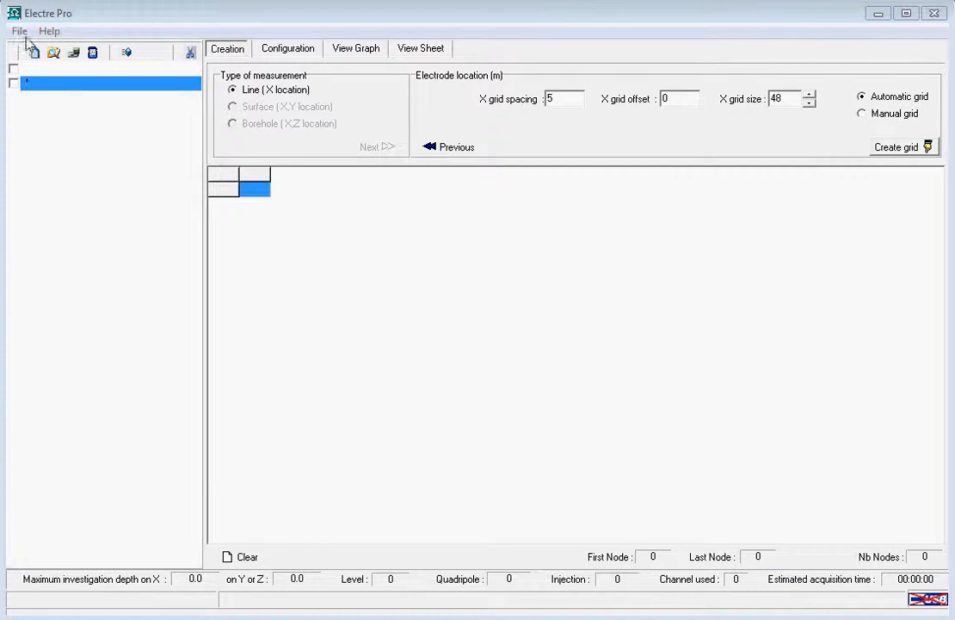
Create a new line (X) sequence with a 72-electrode grid at 5 m spacing
click(19, 31)
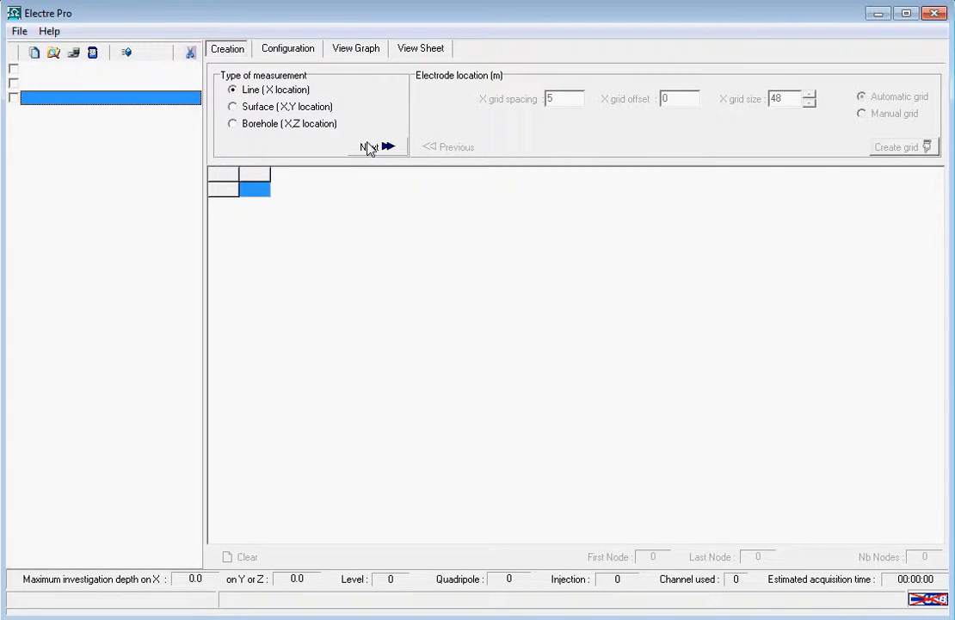
click(374, 146)
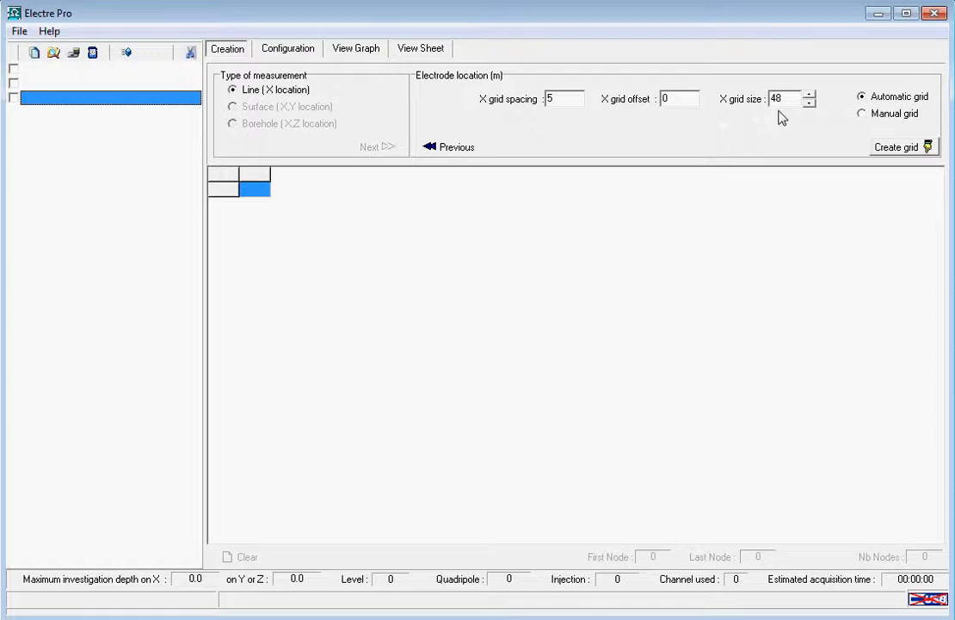
click(808, 94)
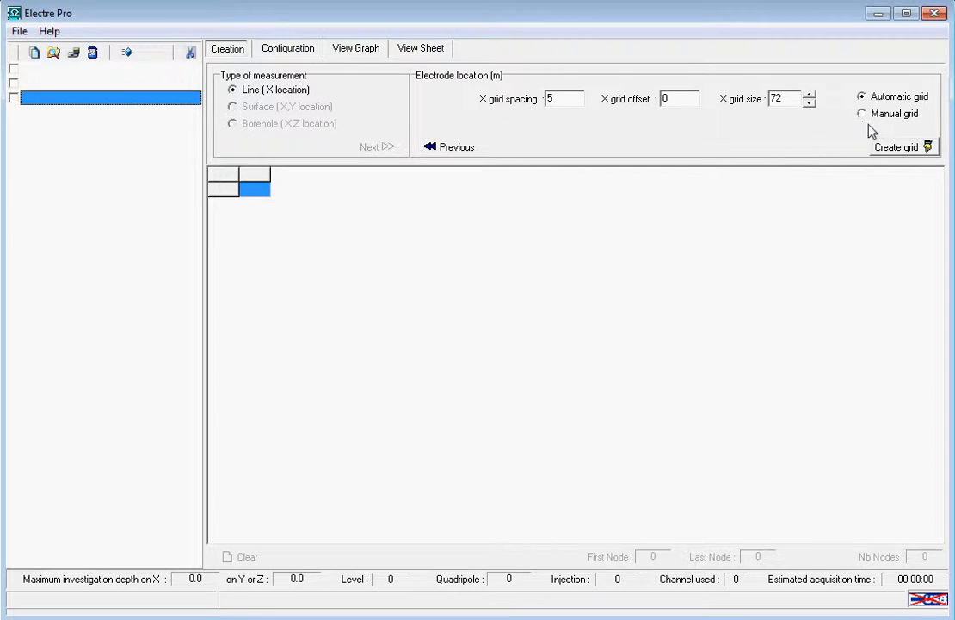
click(895, 147)
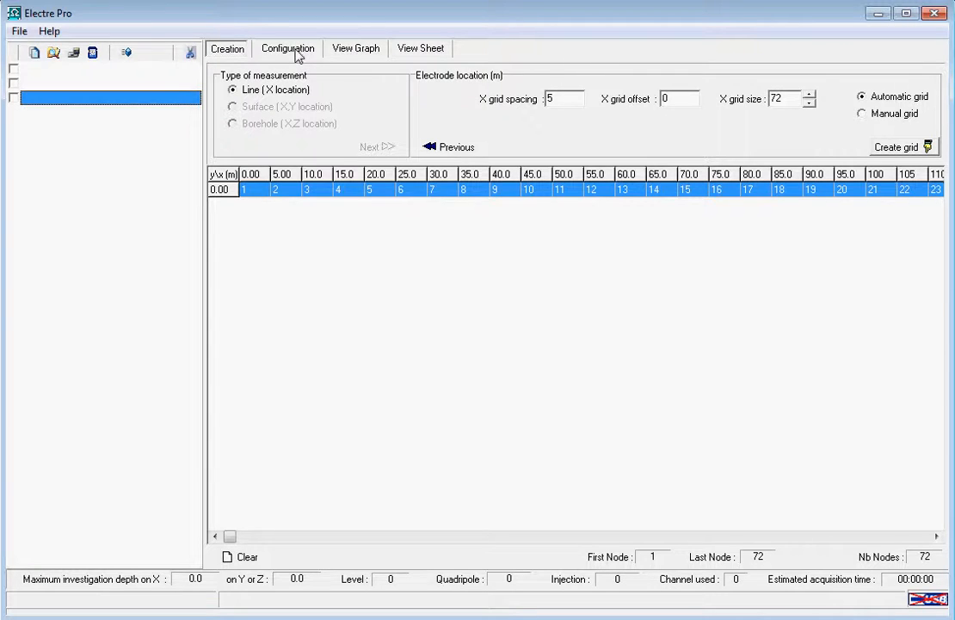
In Configuration, choose the dipole-dipole array and rename the sequence to DipDip
click(287, 49)
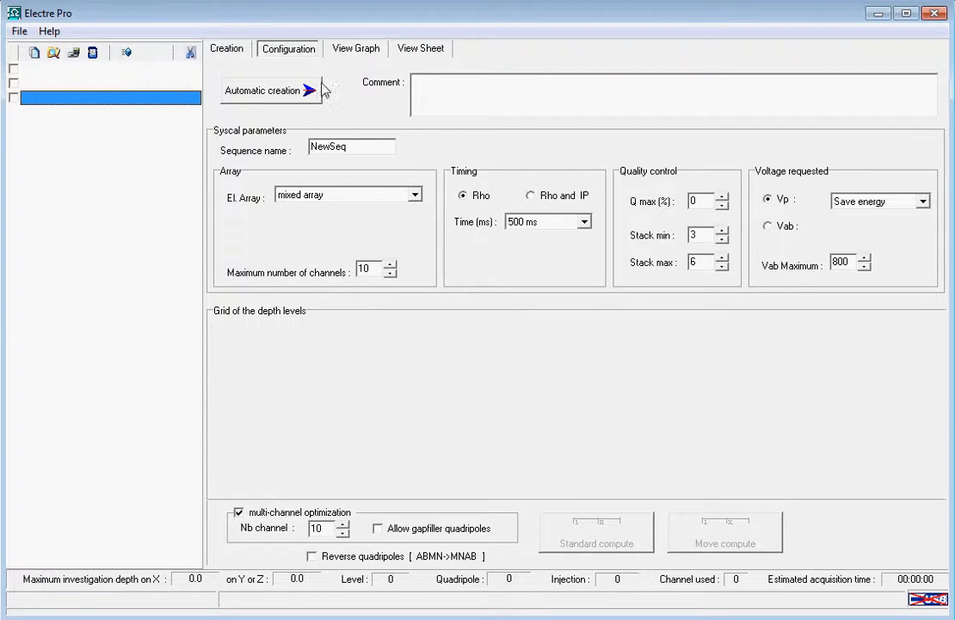
click(415, 194)
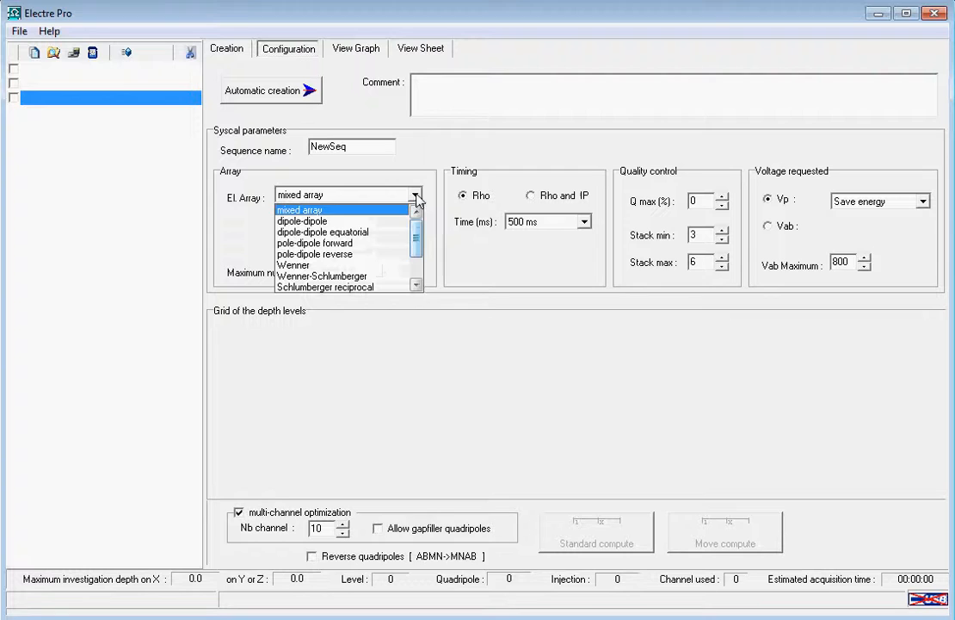
click(302, 220)
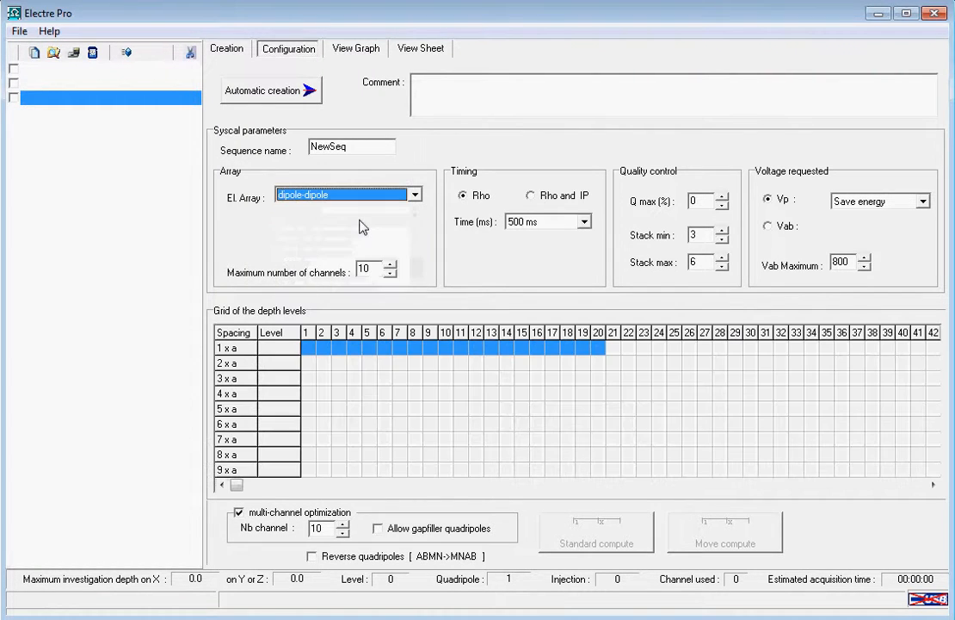
triple_click(351, 147)
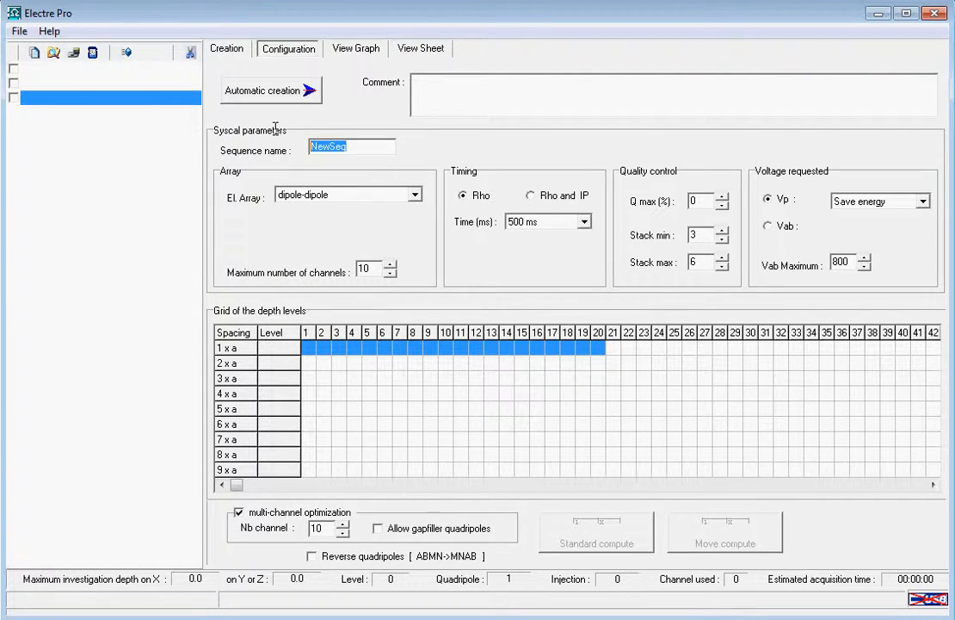
text(DipDip)
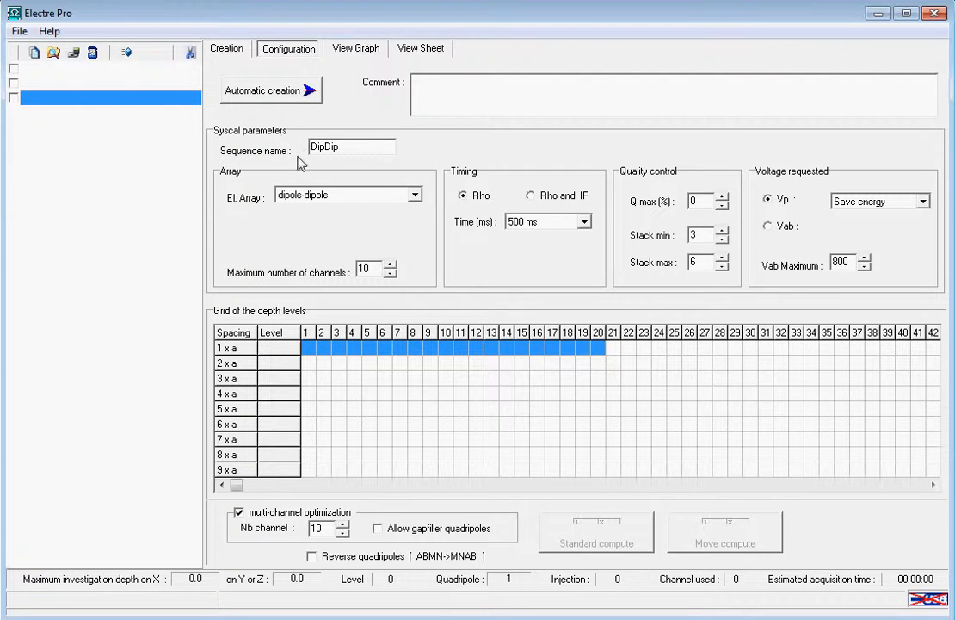
mouse_move(338, 230)
text(2)
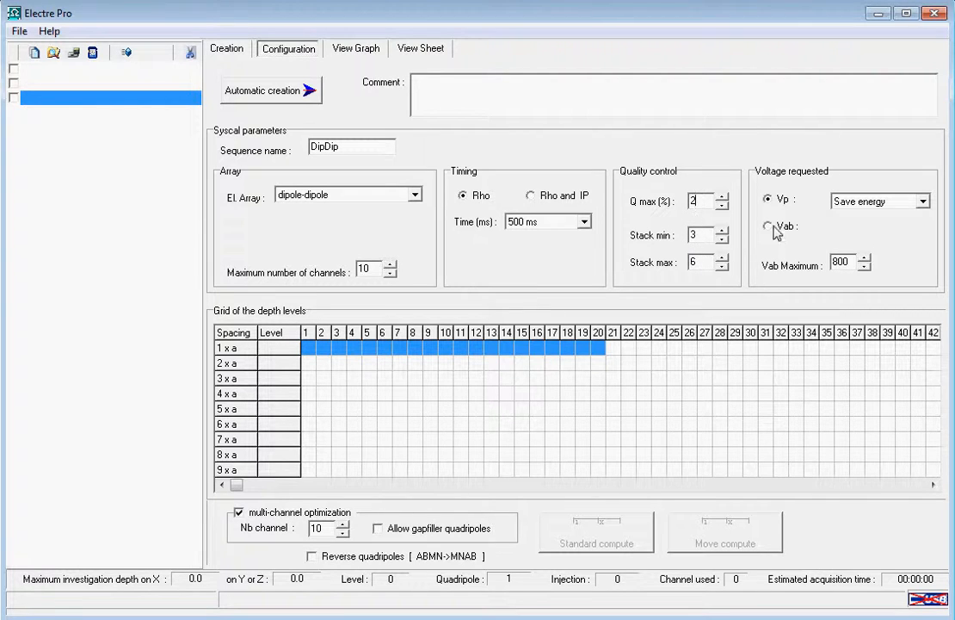
mouse_move(850, 245)
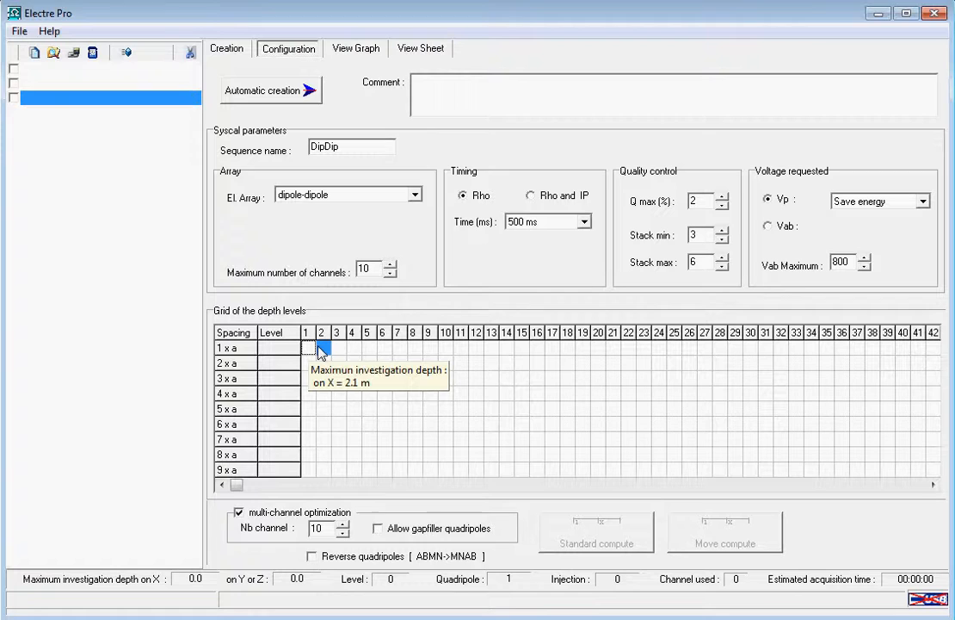
Fill six depth levels for the 1×a, 2×a and 3×a spacings in the depth-level grid
drag(306, 348, 383, 347)
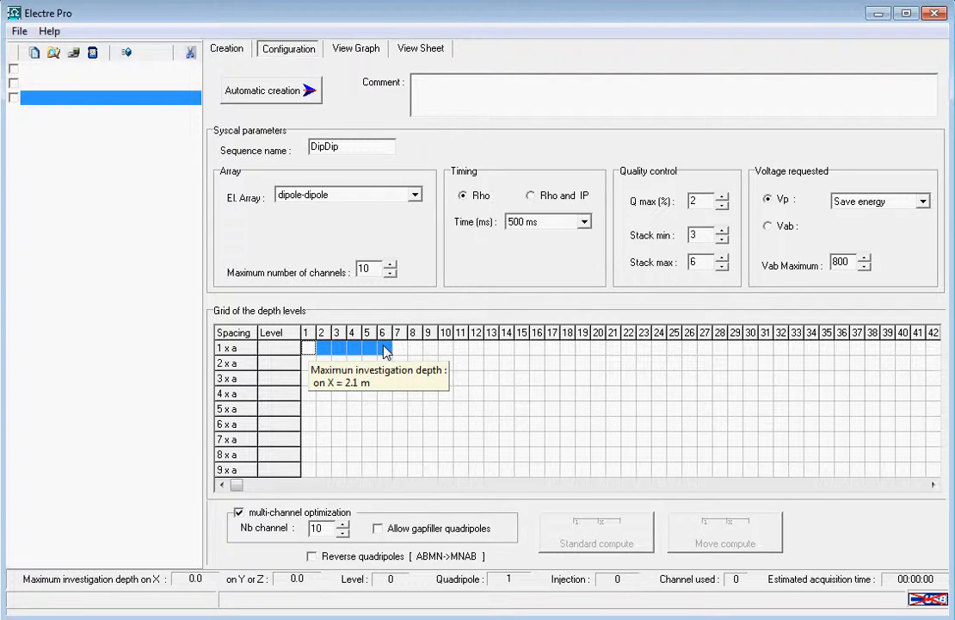
mouse_move(391, 354)
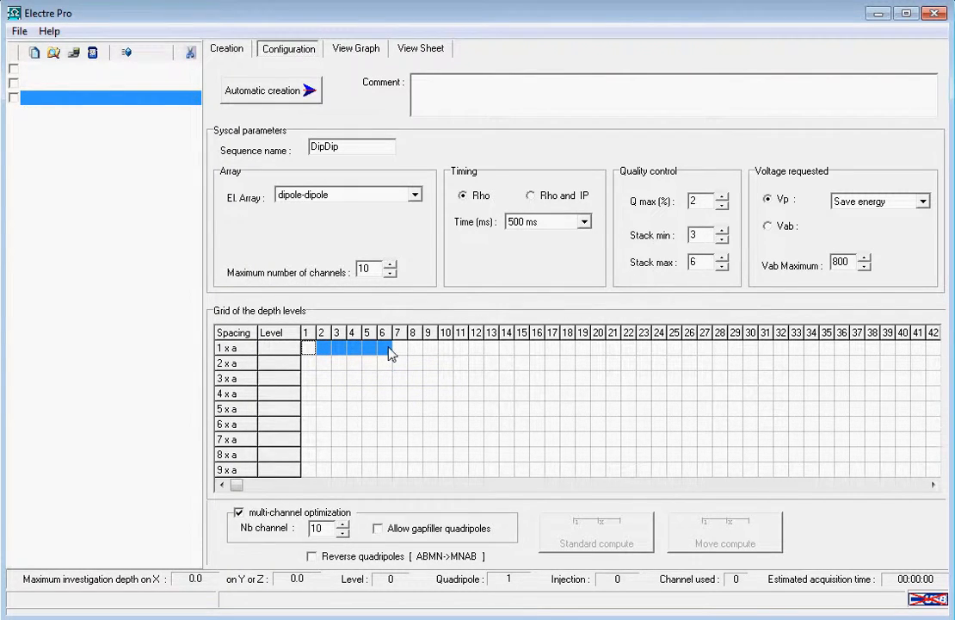
click(385, 348)
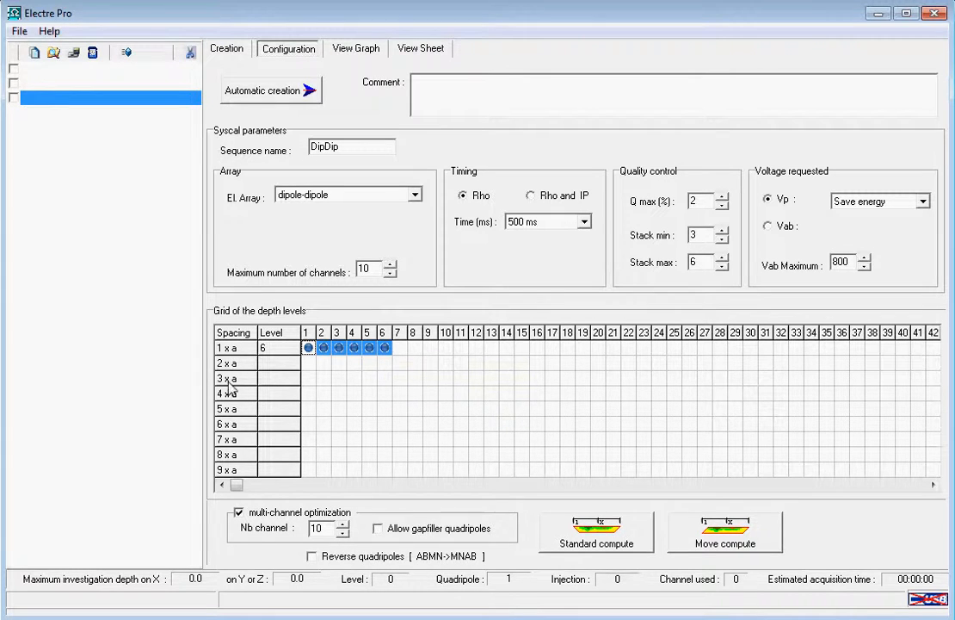
mouse_move(383, 366)
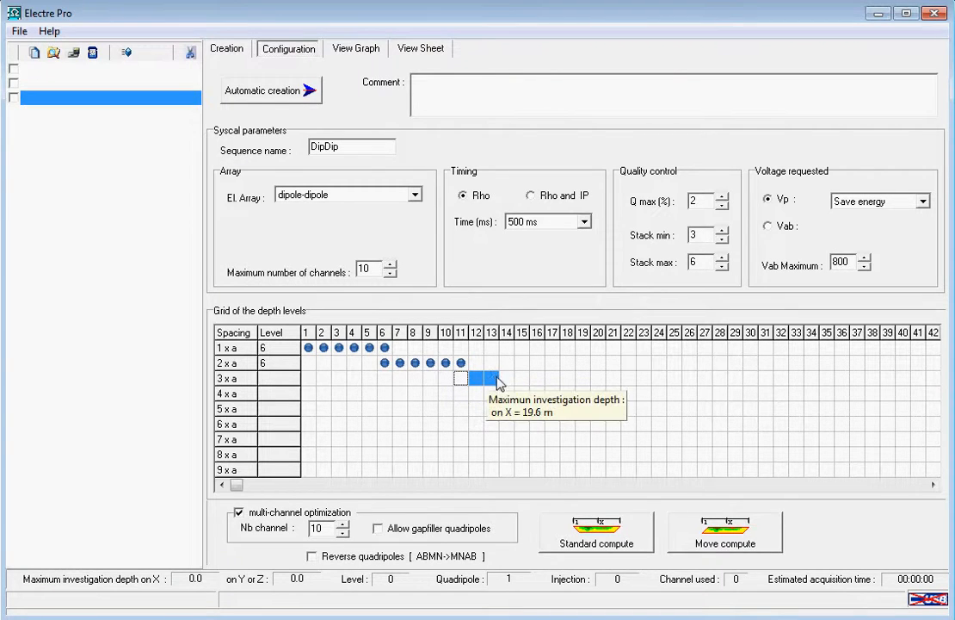
drag(465, 379, 534, 379)
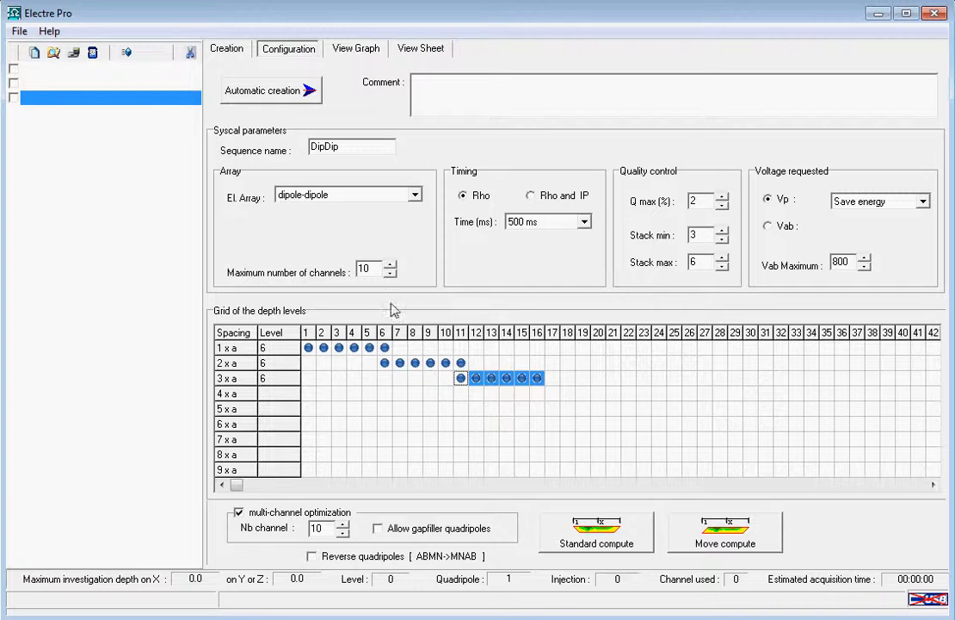
mouse_move(353, 348)
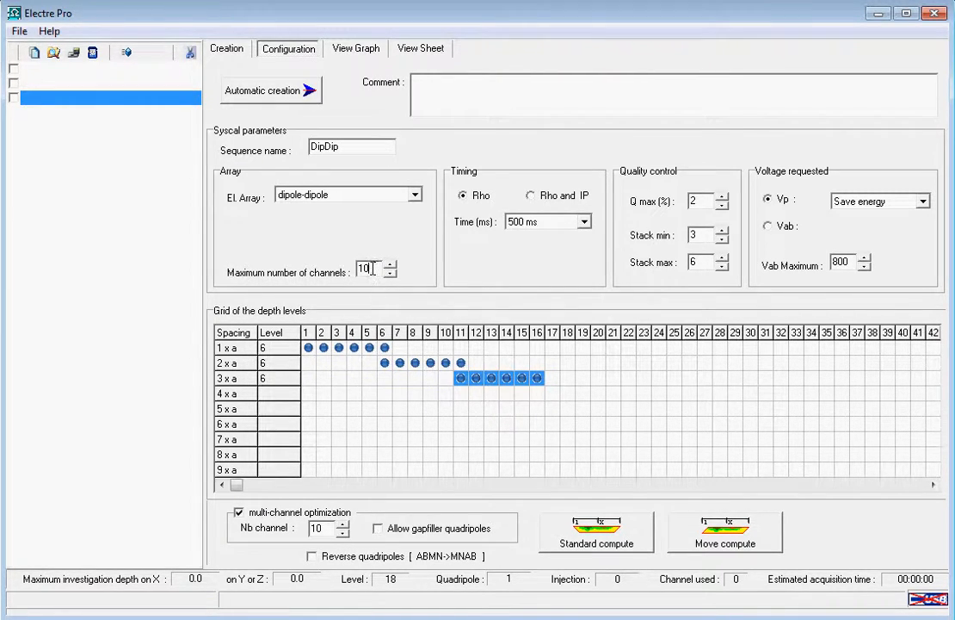
Reduce the multi-channel optimization channel count from 10 to 6
triple_click(365, 271)
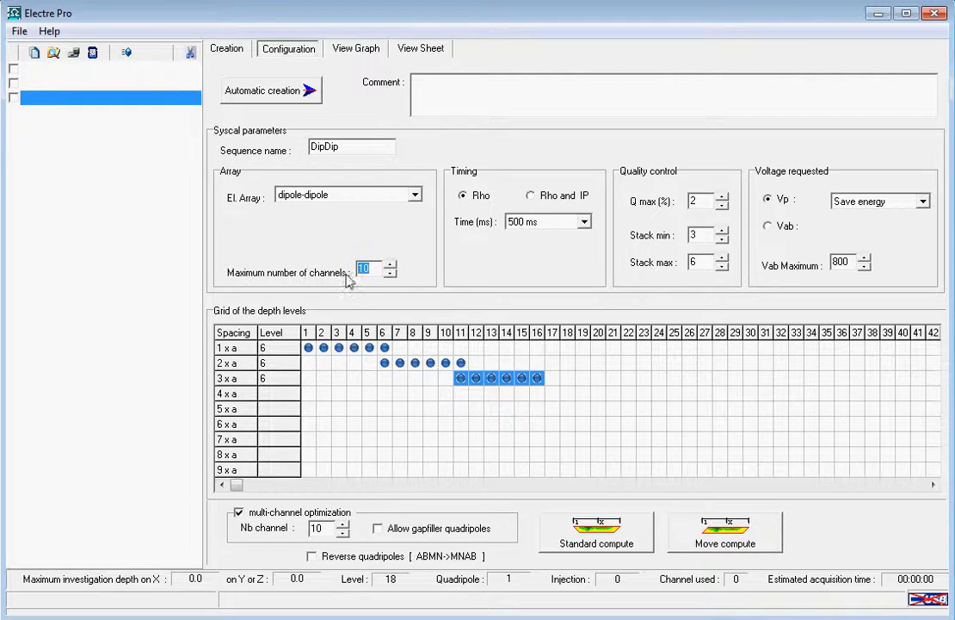
click(319, 528)
text(6)
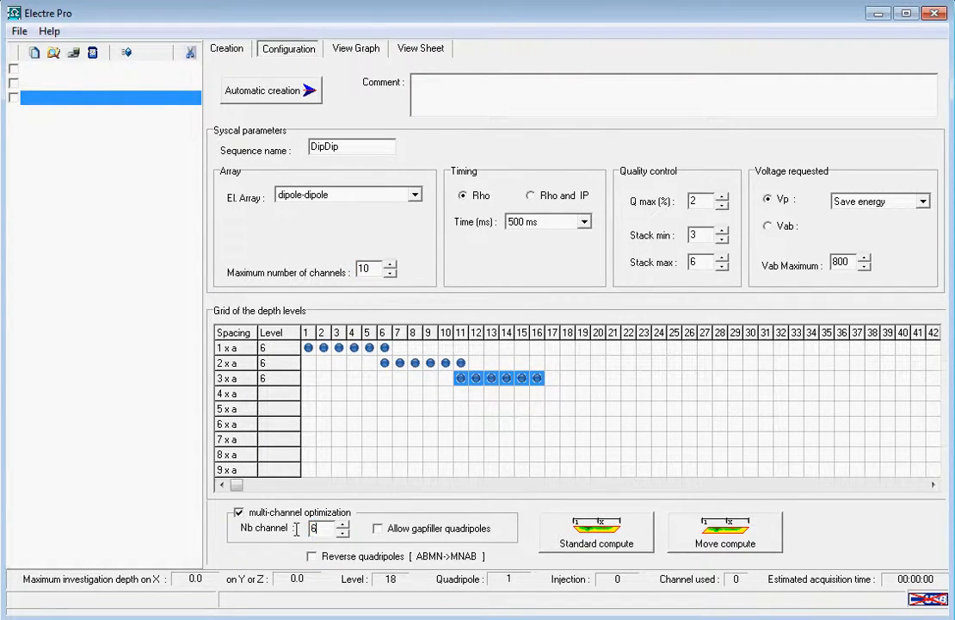
mouse_move(396, 494)
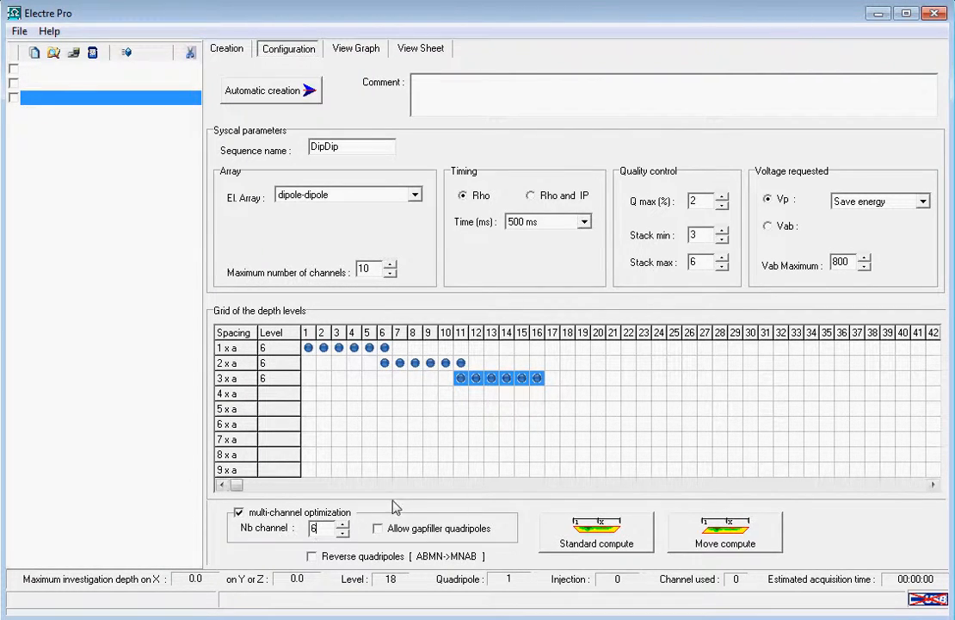
mouse_move(386, 393)
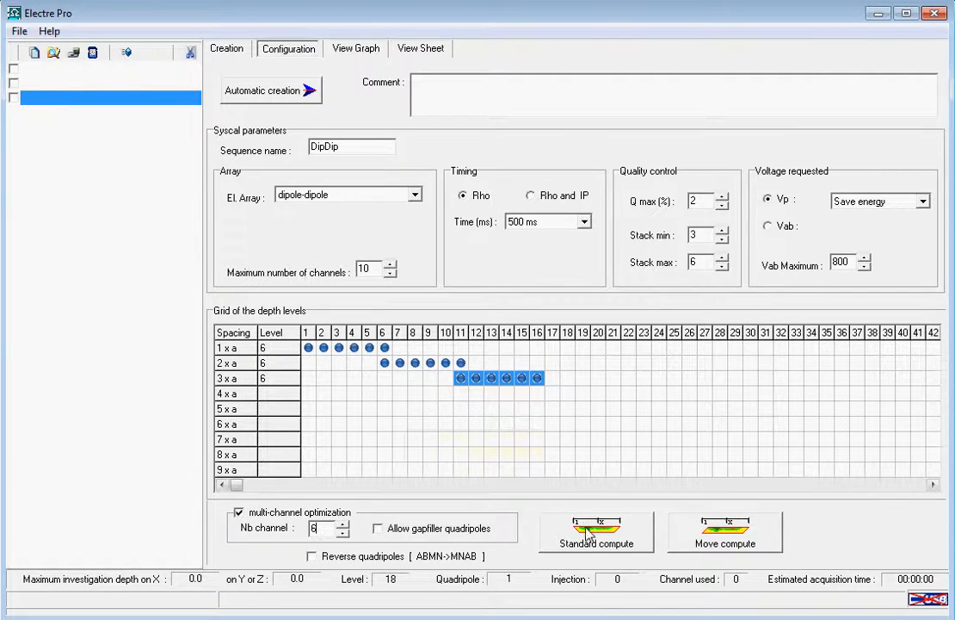
Run Standard compute, yielding 1071 quadripoles and 354 optimized injections
click(595, 542)
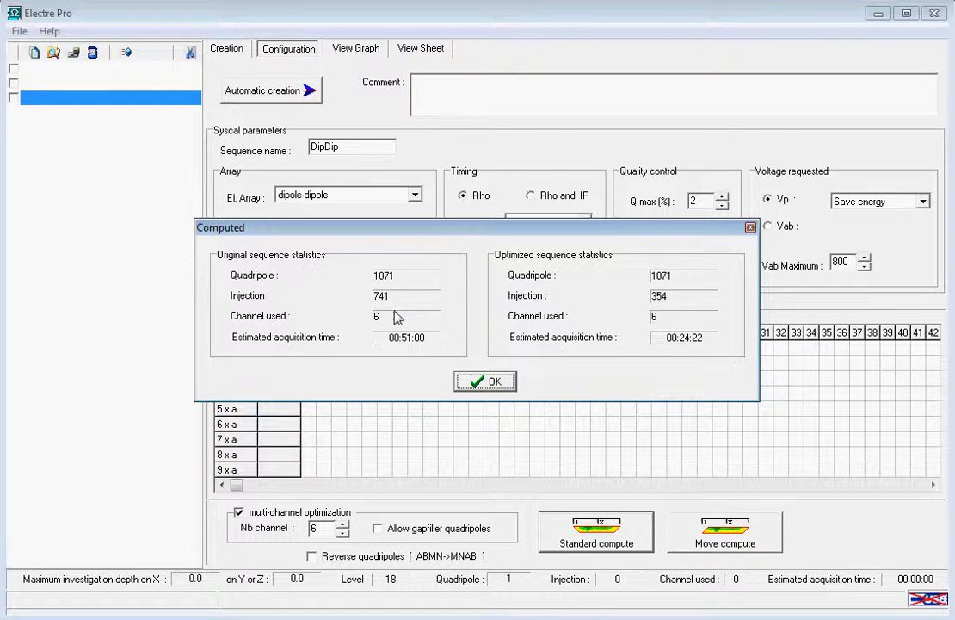
mouse_move(447, 334)
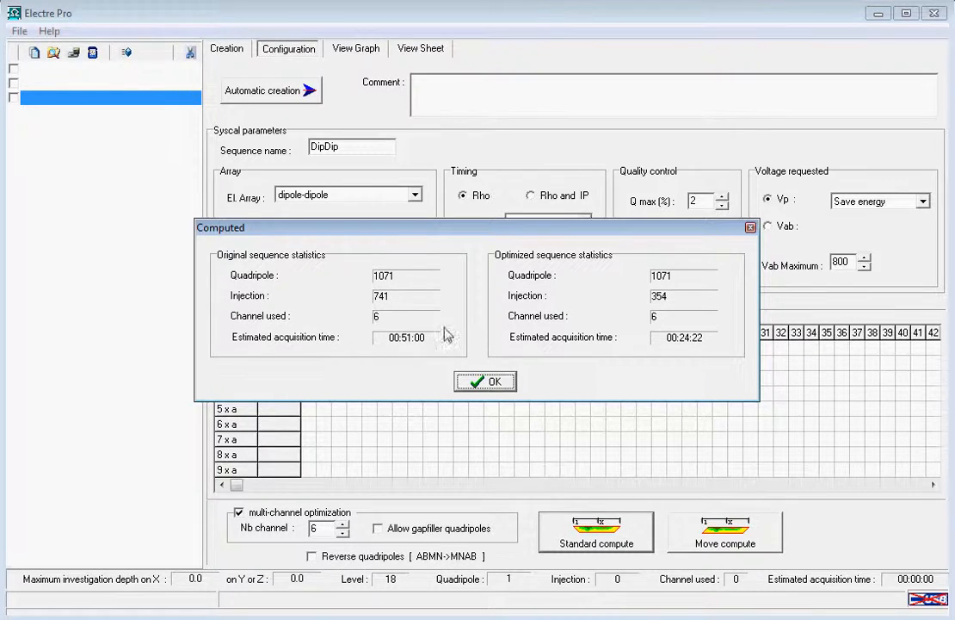
mouse_move(623, 323)
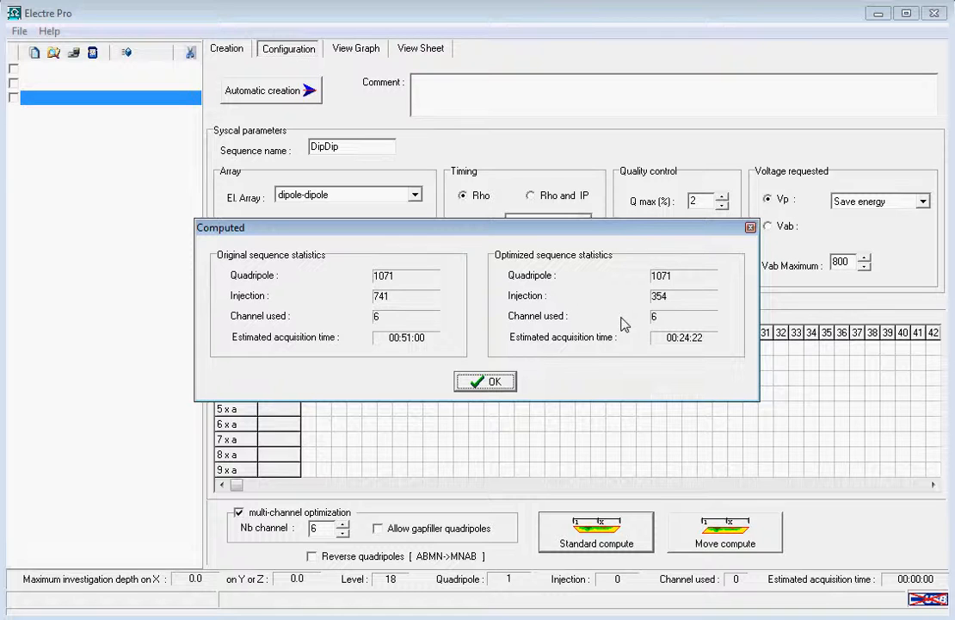
mouse_move(690, 347)
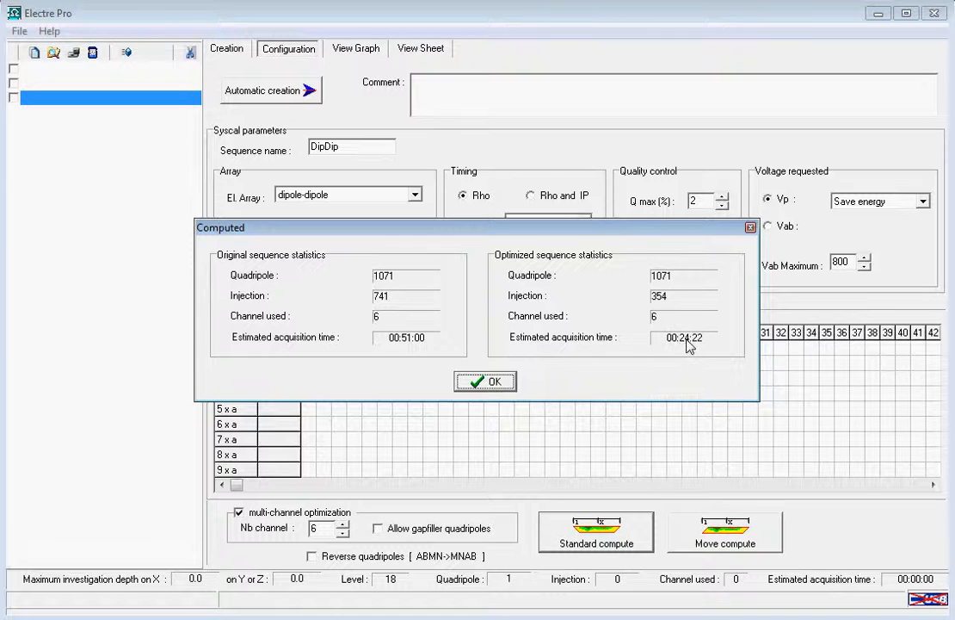
Accept the computed statistics and save the sequence as dipdip20.sqz
click(485, 382)
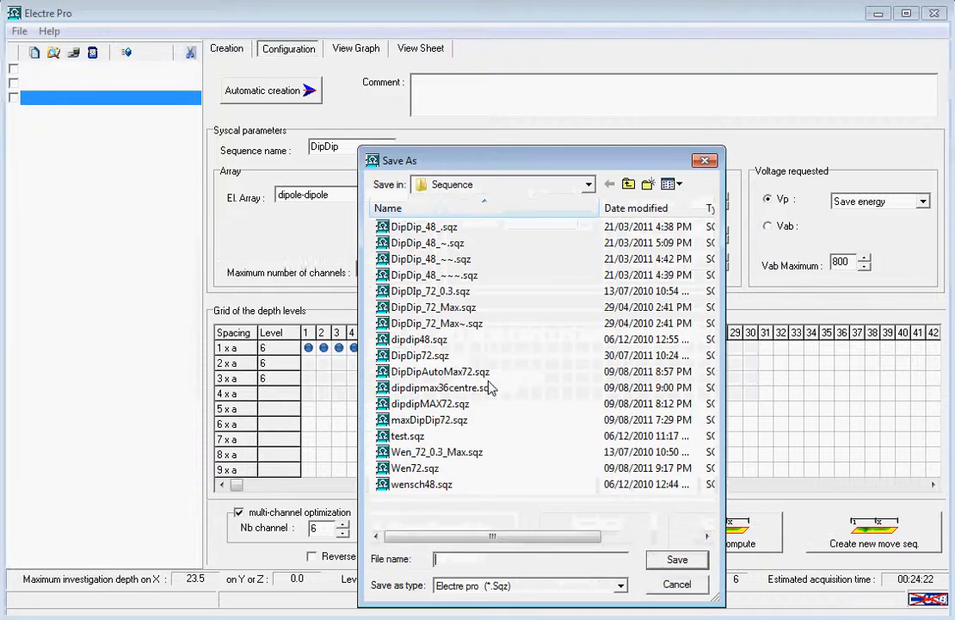
text(dipdip20)
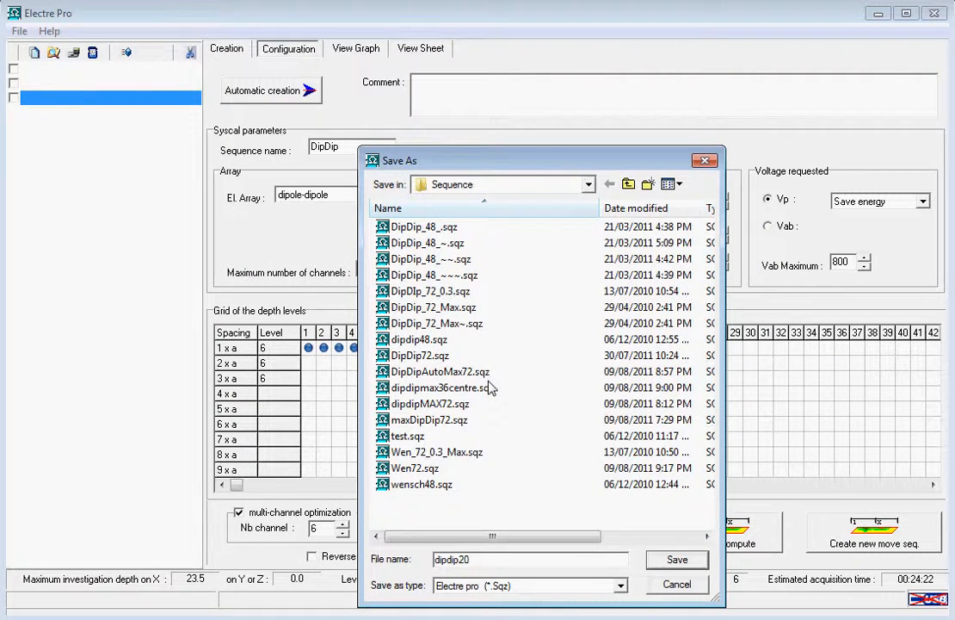
click(676, 560)
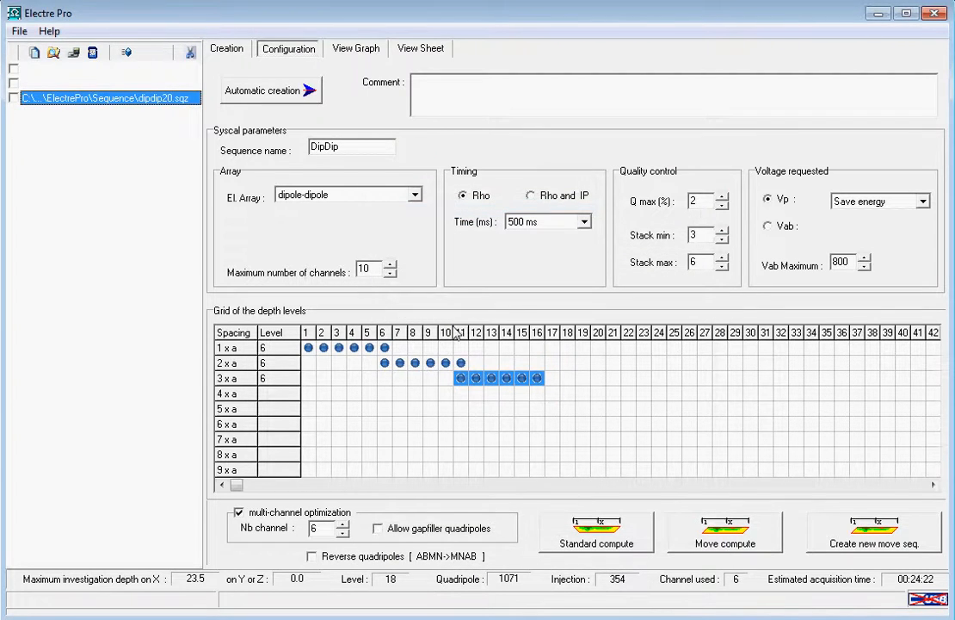
Show the pseudosection graph of dipdip20's measurement points via View Graph
click(356, 48)
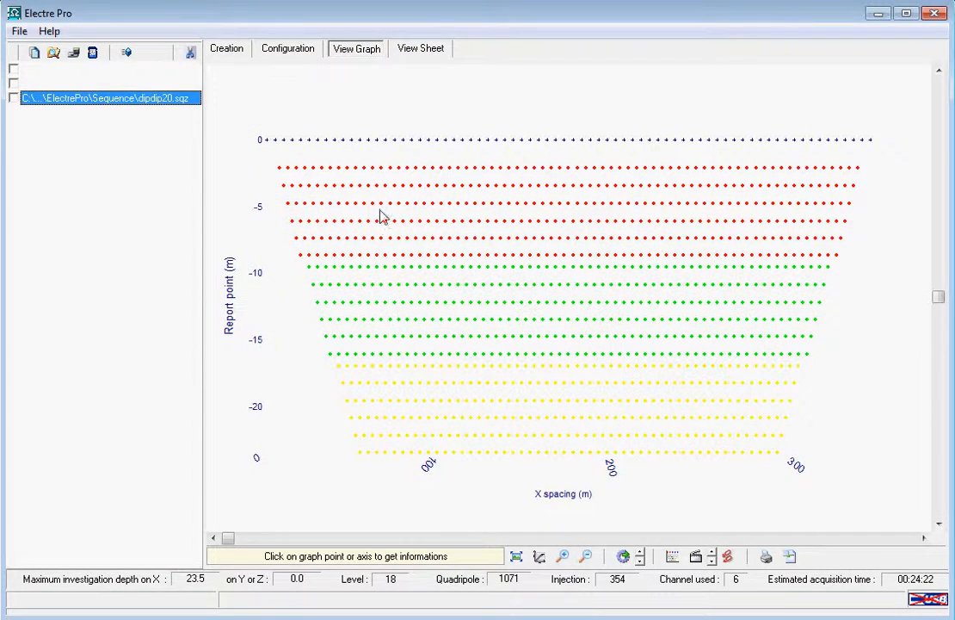
mouse_move(387, 283)
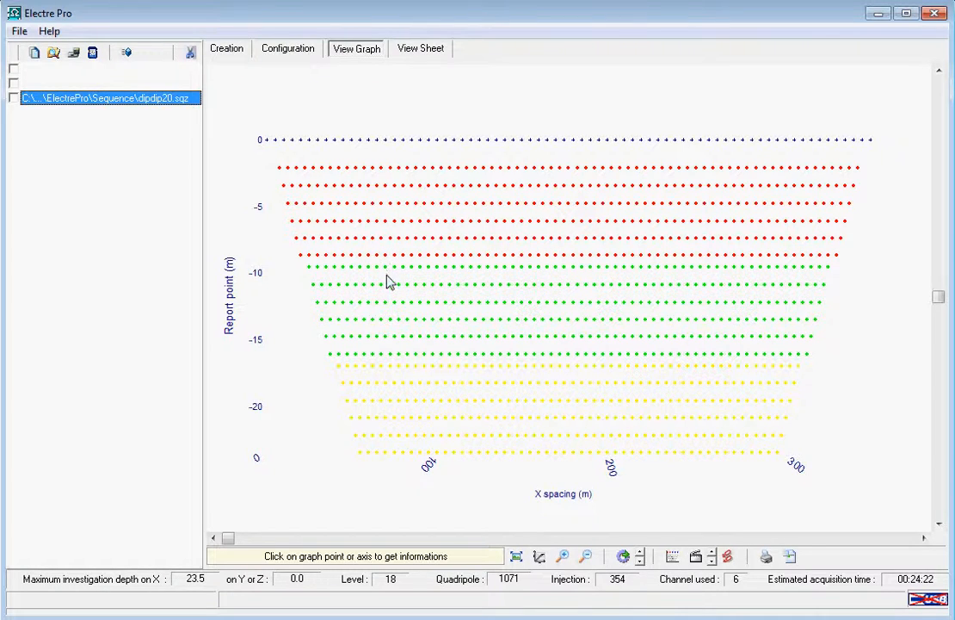
mouse_move(398, 400)
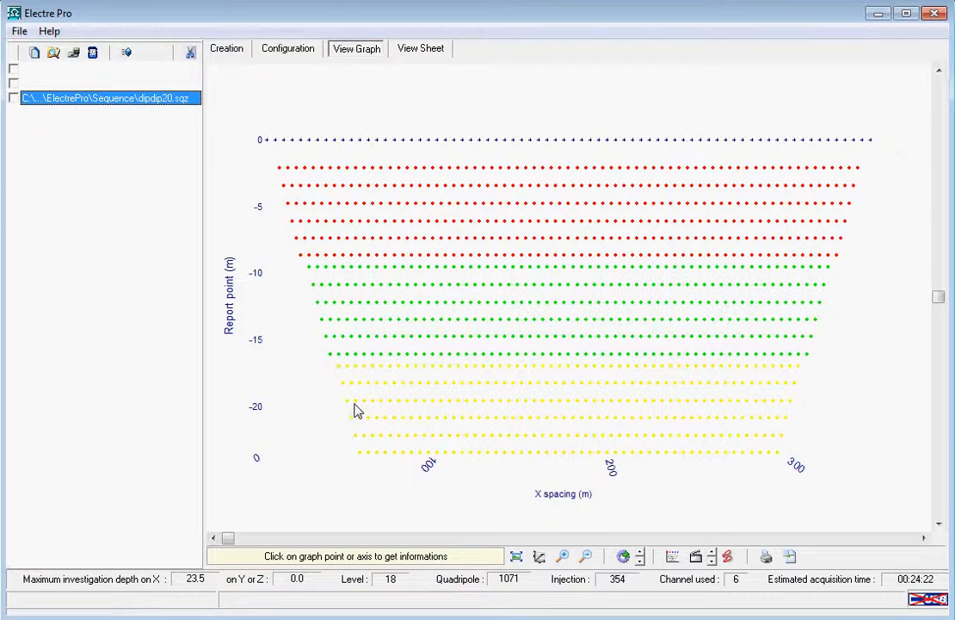
mouse_move(703, 409)
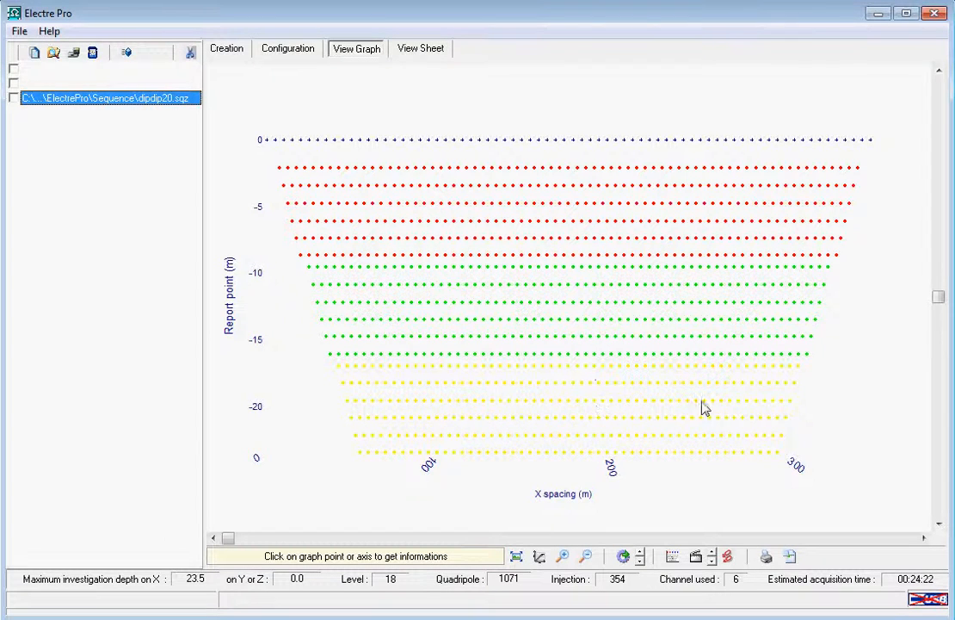